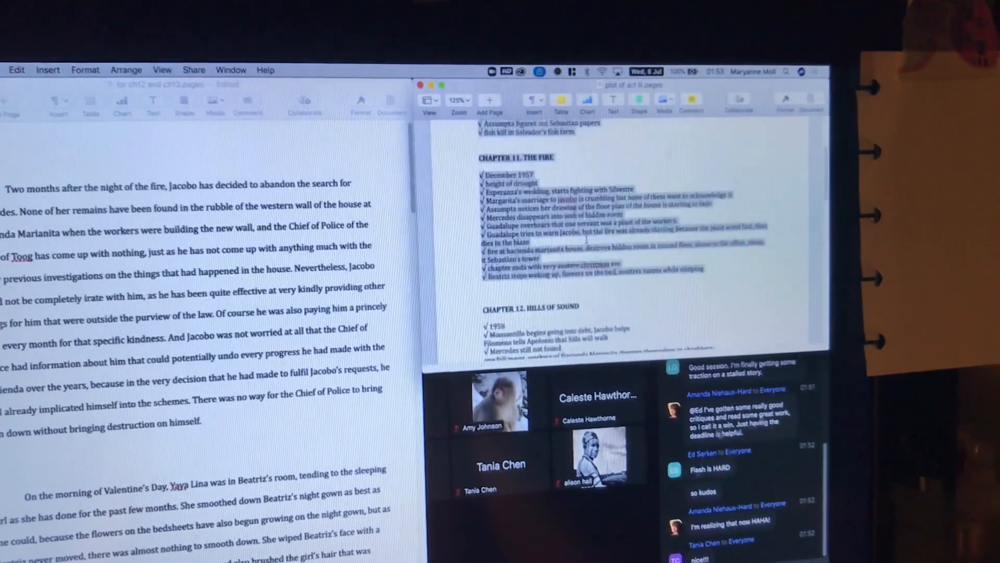
{"action": "scroll", "scroll_direction": "down", "scroll_amount": 3}
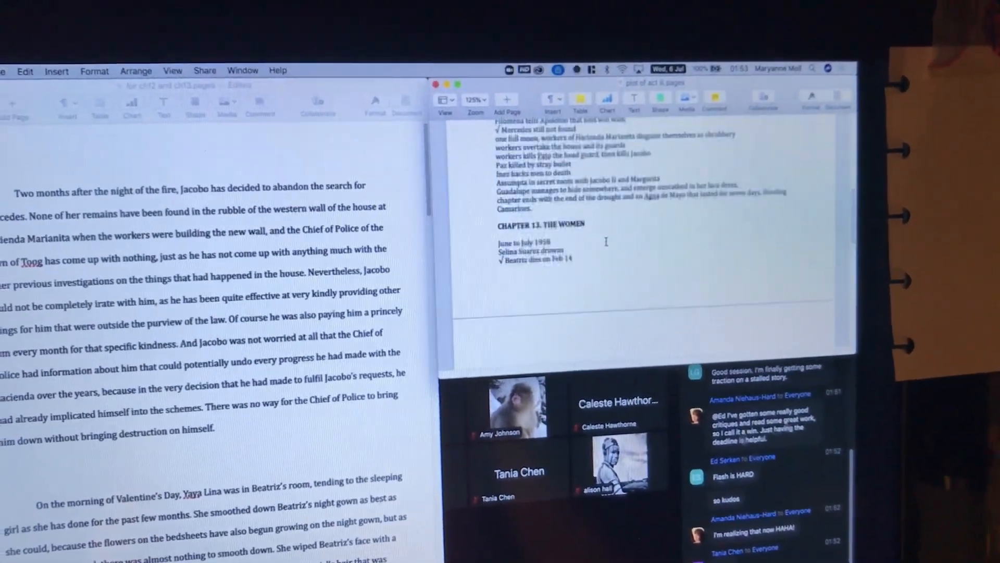
{"action": "scroll", "scroll_direction": "up", "scroll_amount": 3}
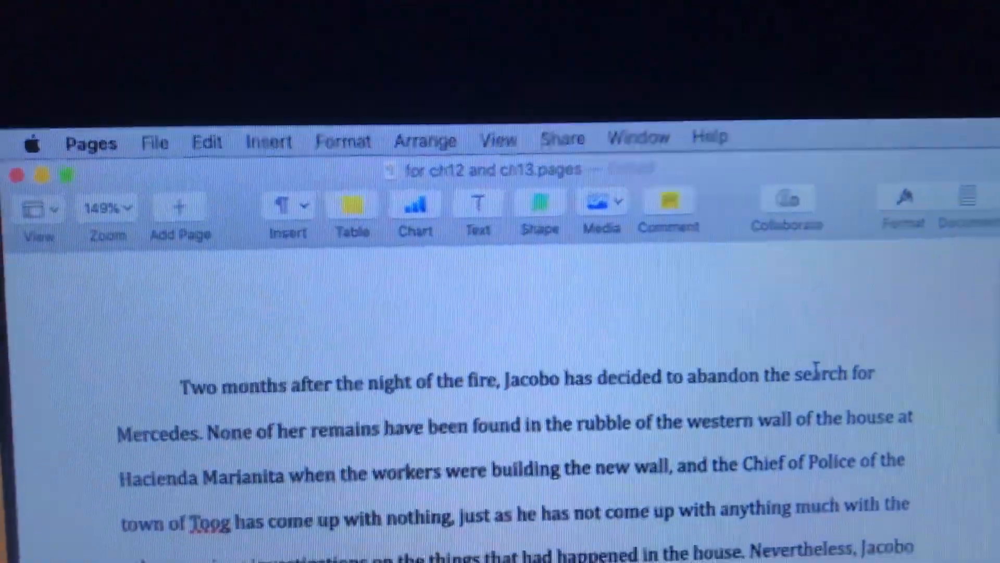
{"action": "scroll", "scroll_direction": "down", "scroll_amount": 3}
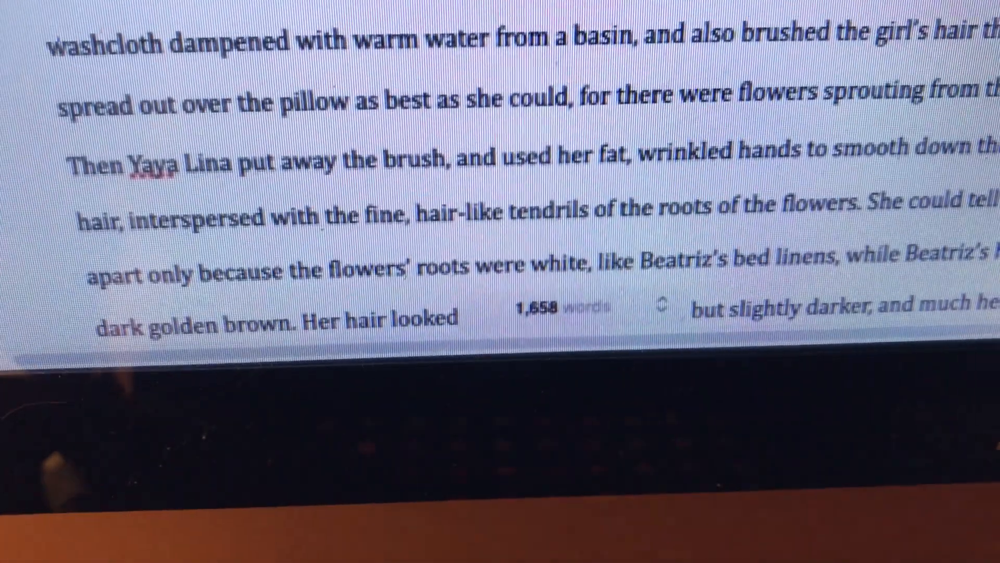
{"action": "scroll", "scroll_direction": "down", "scroll_amount": 3}
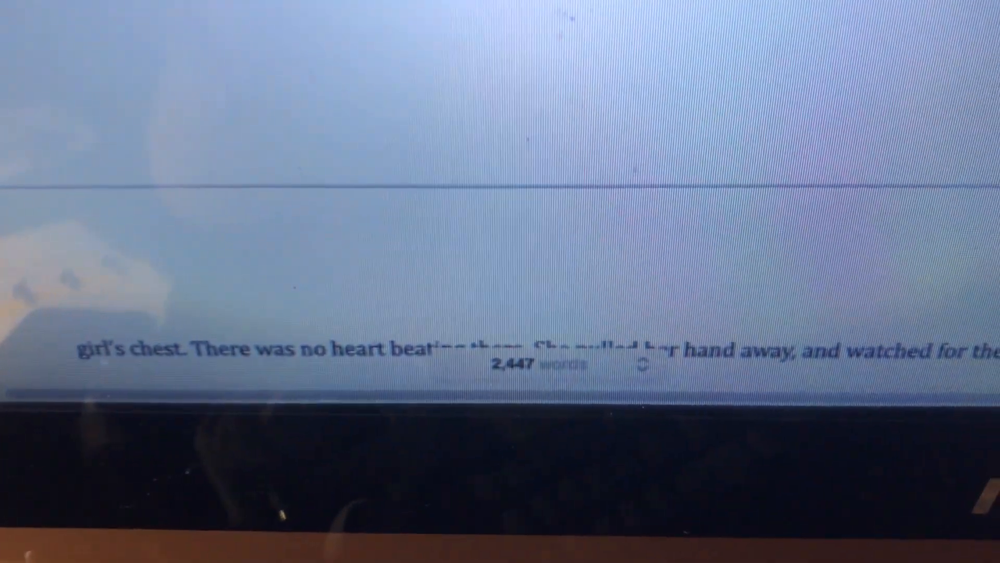